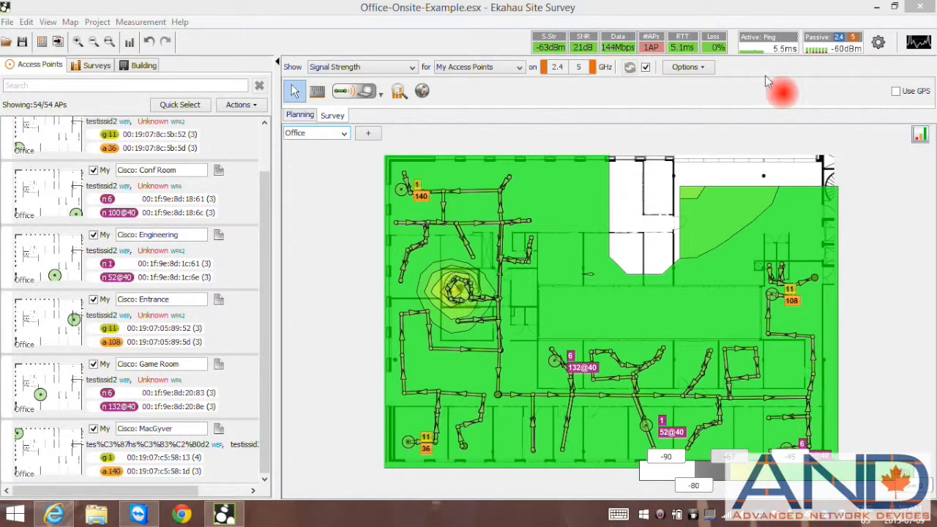
{"action": "mouse_move", "coordinate": [772, 50]}
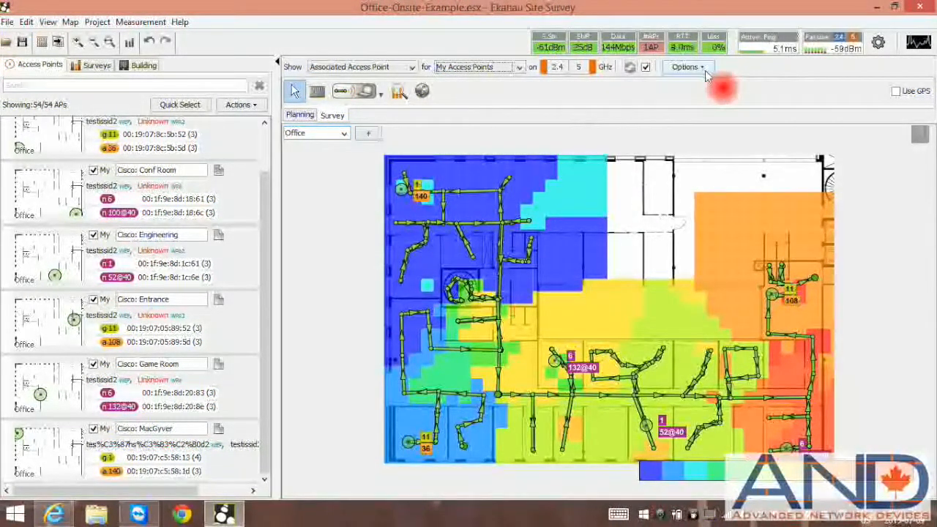
- Turn off signal prediction so the associated-AP map colours only the walked survey routes
{"action": "left_click", "coordinate": [684, 66]}
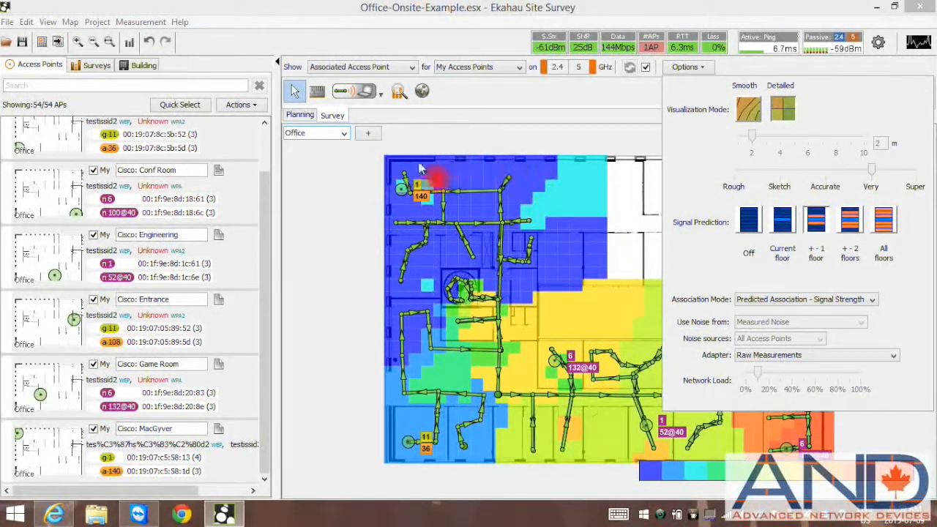
{"action": "mouse_move", "coordinate": [600, 225]}
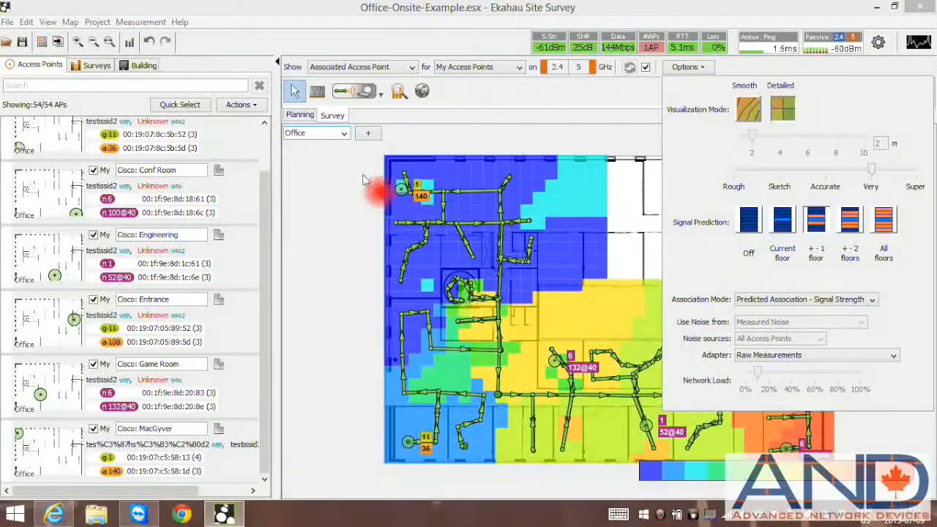
{"action": "mouse_move", "coordinate": [546, 151]}
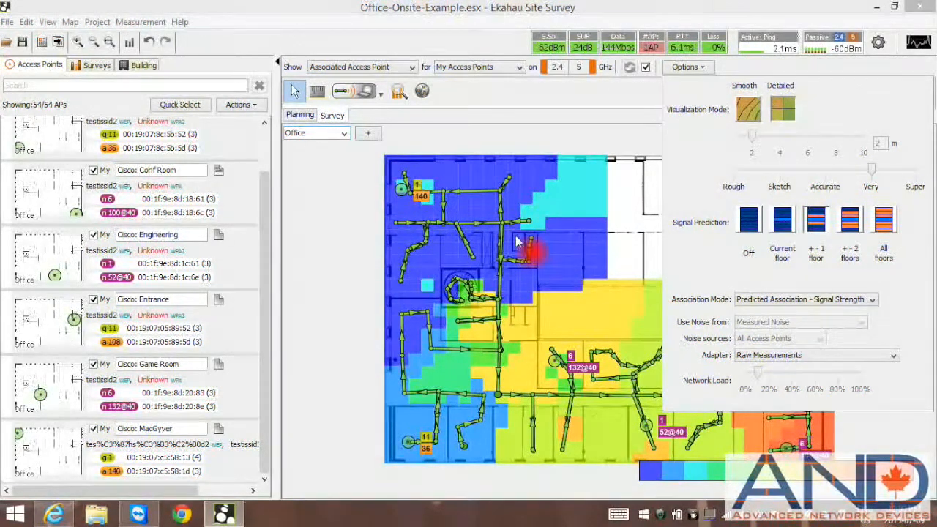
{"action": "left_click", "coordinate": [804, 299]}
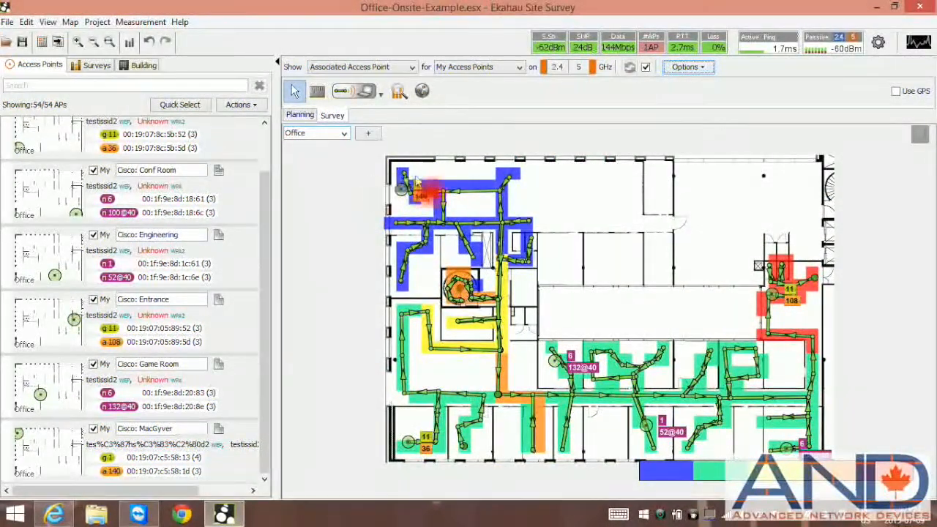
{"action": "mouse_move", "coordinate": [399, 189]}
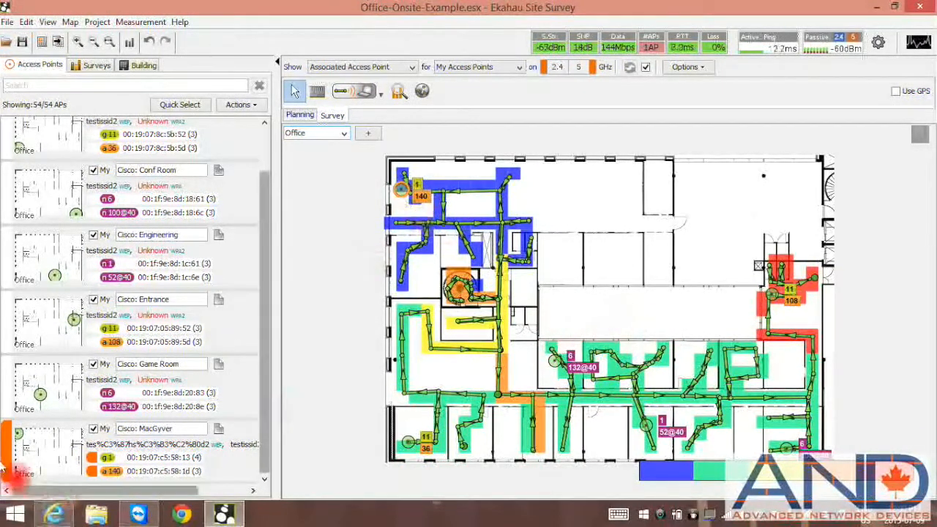
- Reopen the heat map visualization options to bring back predicted coverage across the office
{"action": "left_click", "coordinate": [564, 303]}
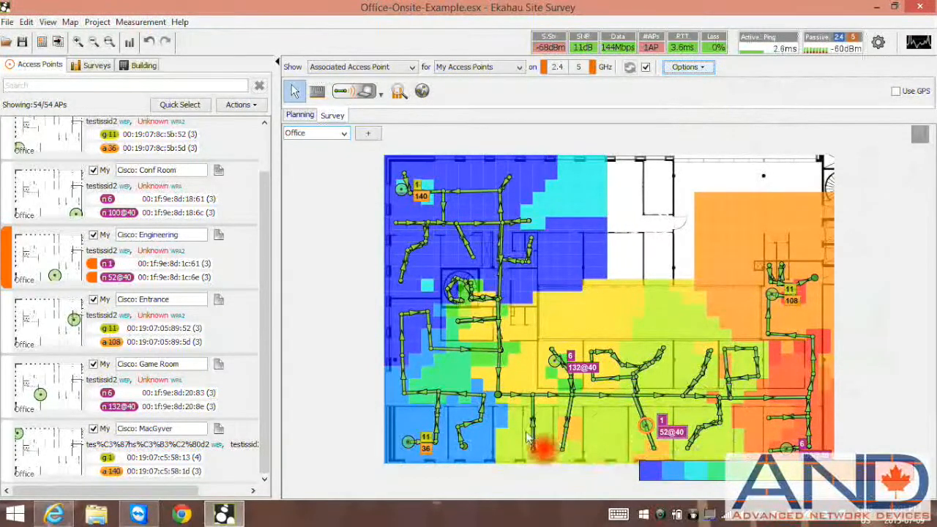
{"action": "mouse_move", "coordinate": [686, 167]}
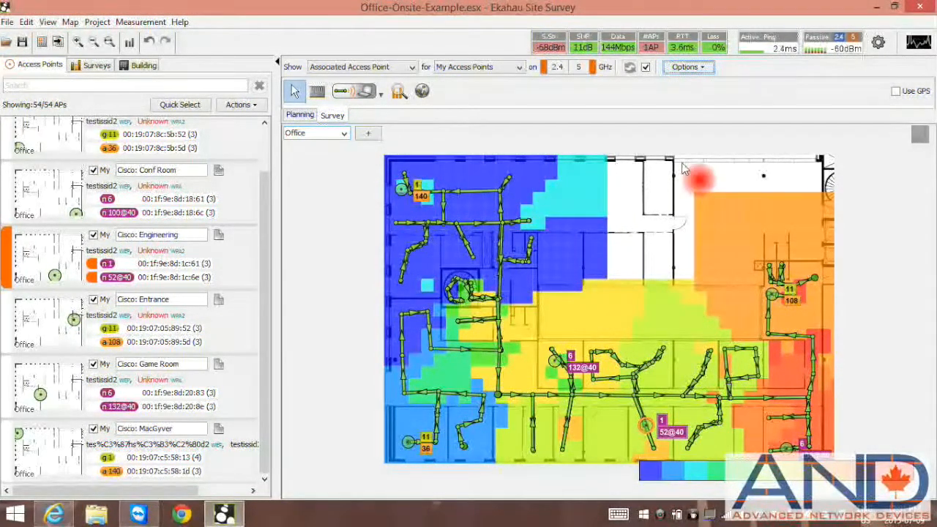